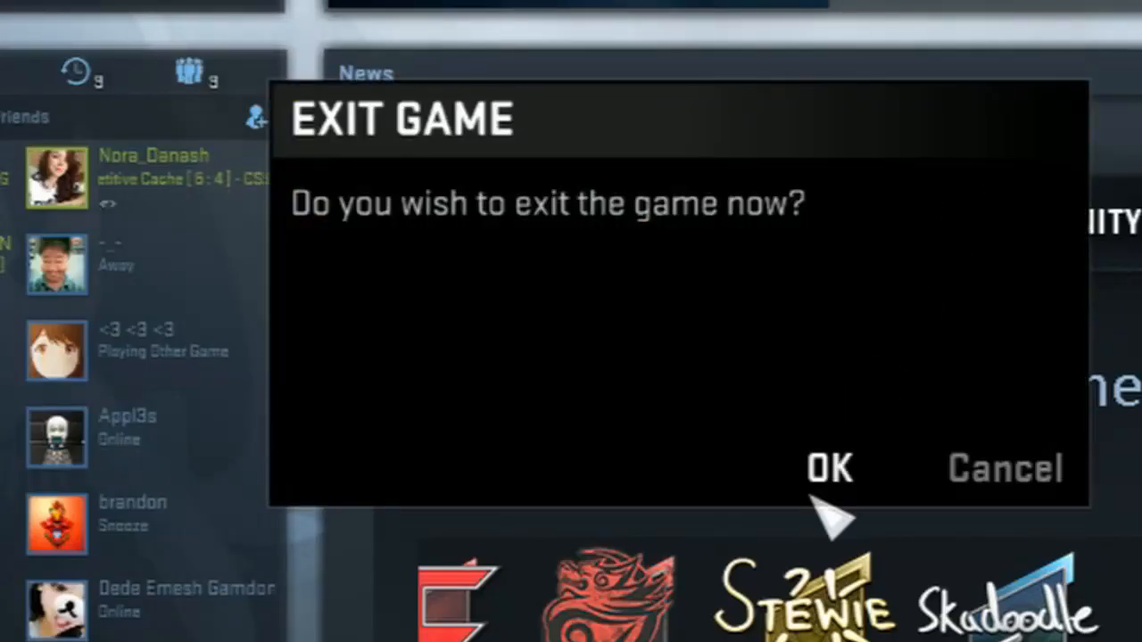
Confirm OK in the Exit Game dialog to shut down CS:GO.
click(1003, 467)
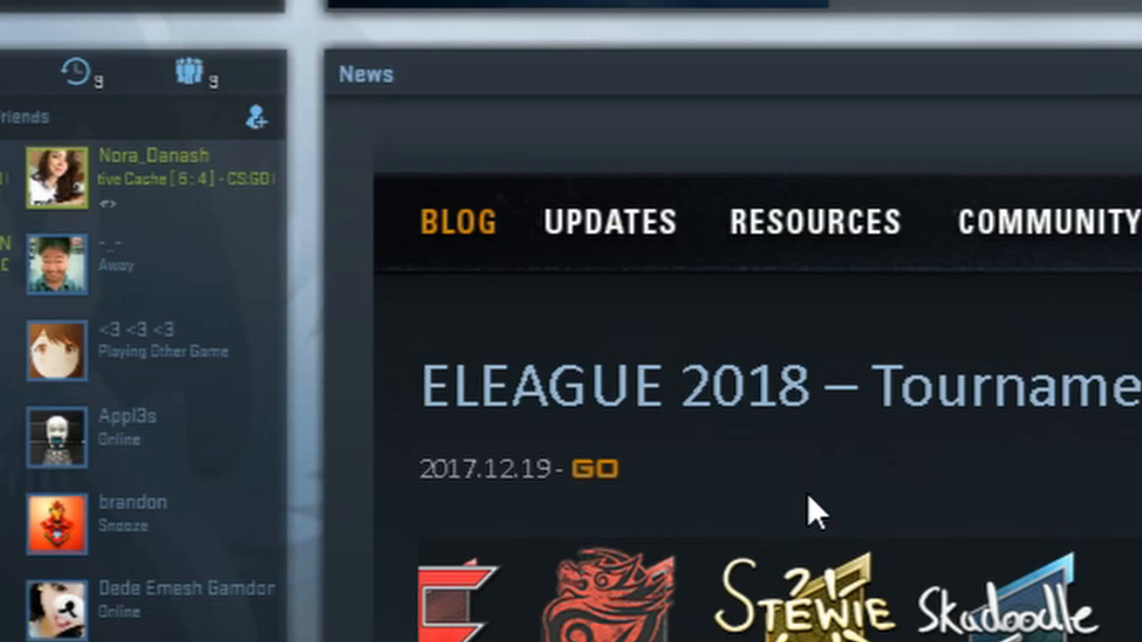